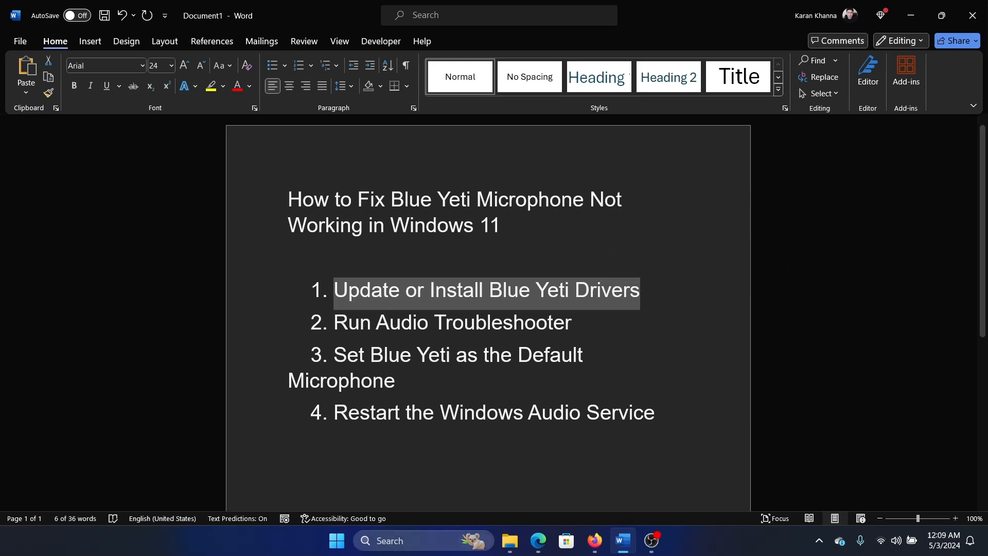
- Search Windows for 'device manager' from the taskbar
click(410, 541)
text(dev)
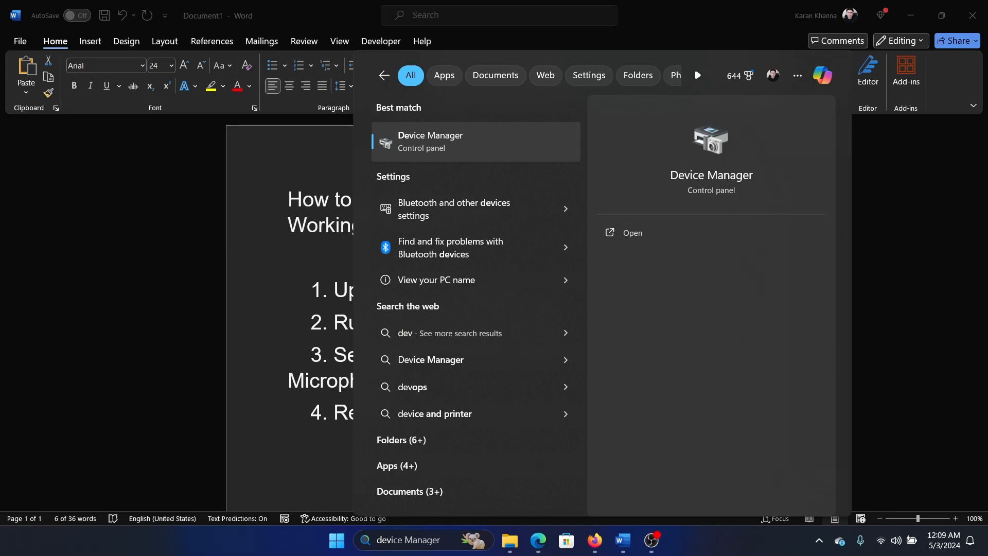
- Update the C-Media microphone driver under Audio inputs and outputs; best driver already installed
click(631, 233)
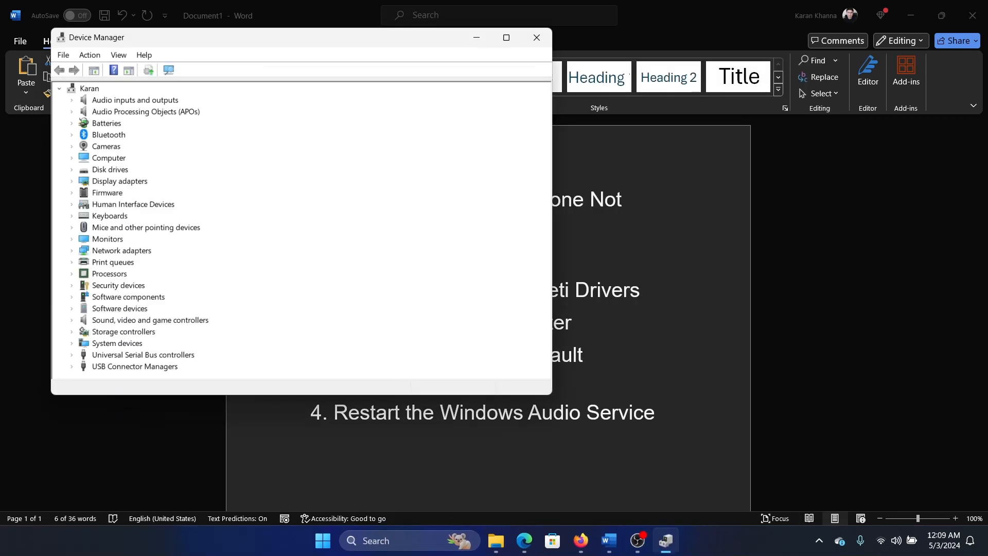
click(71, 100)
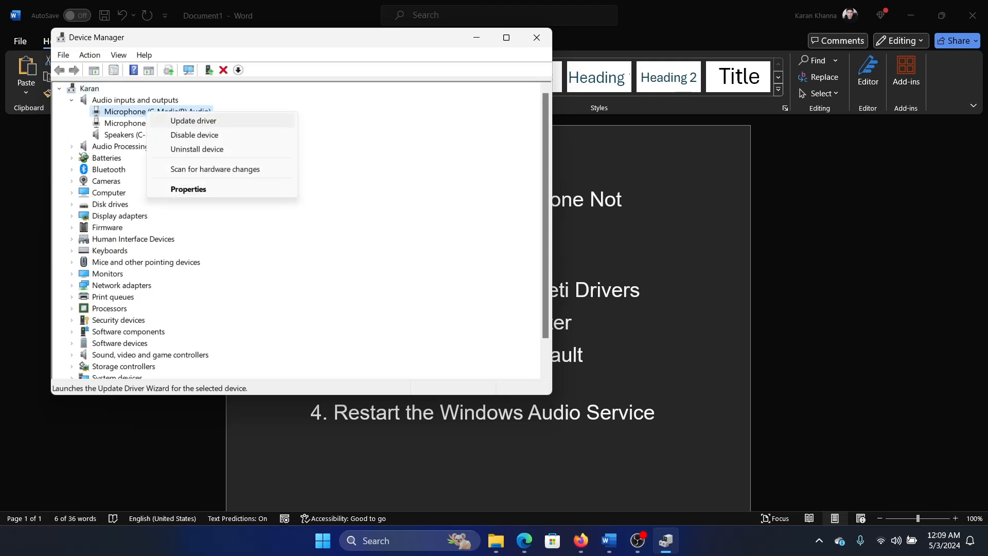
click(192, 121)
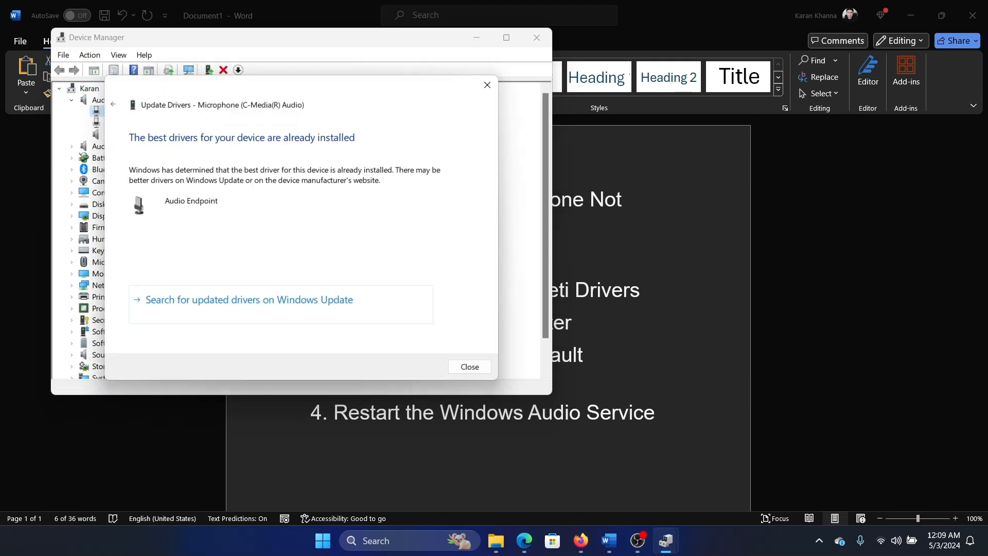
click(469, 366)
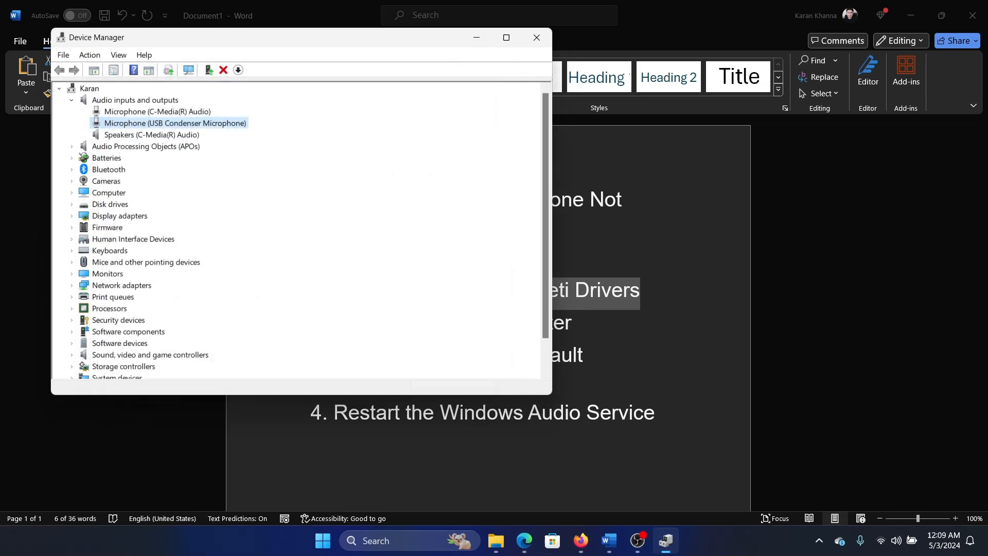
click(535, 38)
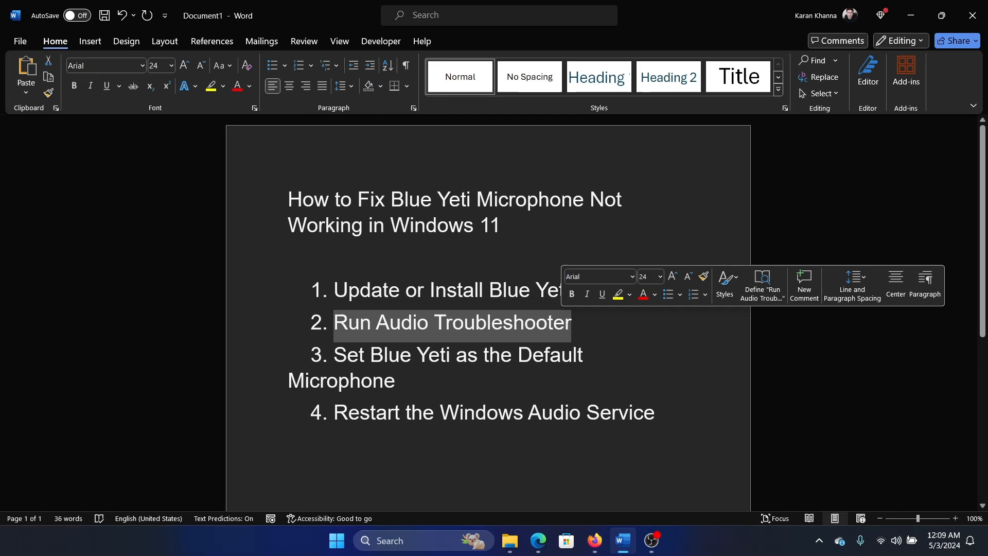
- Reach Settings > System > Troubleshoot > Other troubleshooters via the Start right-click menu
right_click(335, 540)
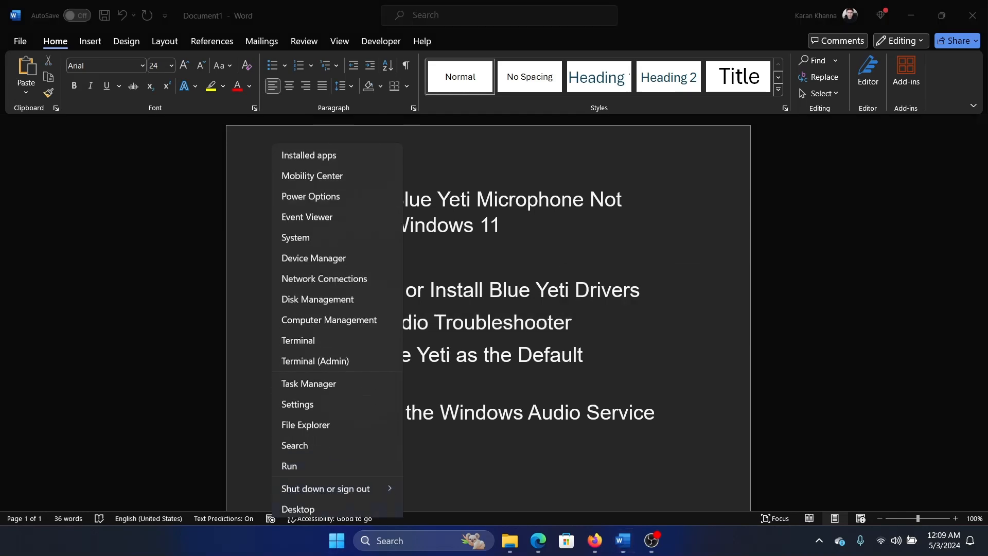
click(297, 403)
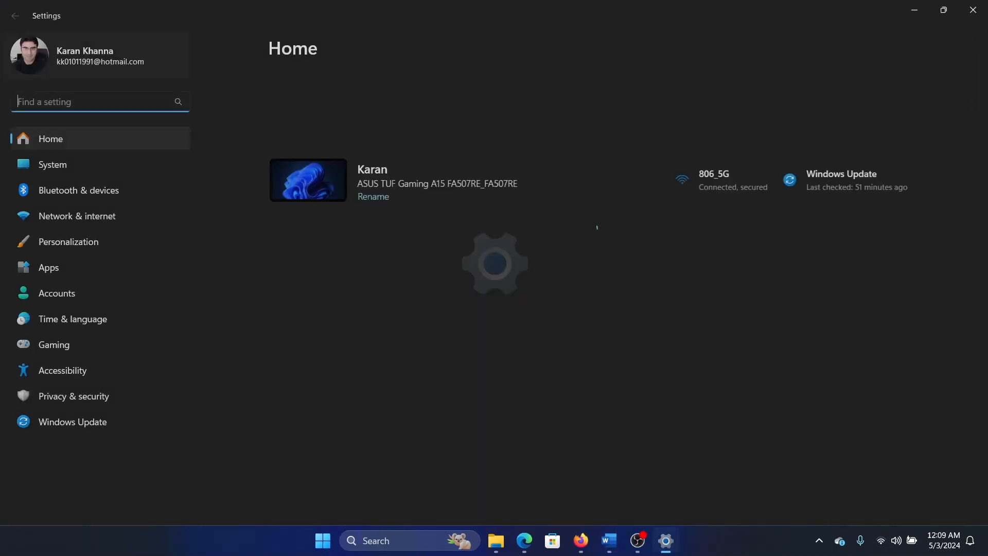
click(52, 165)
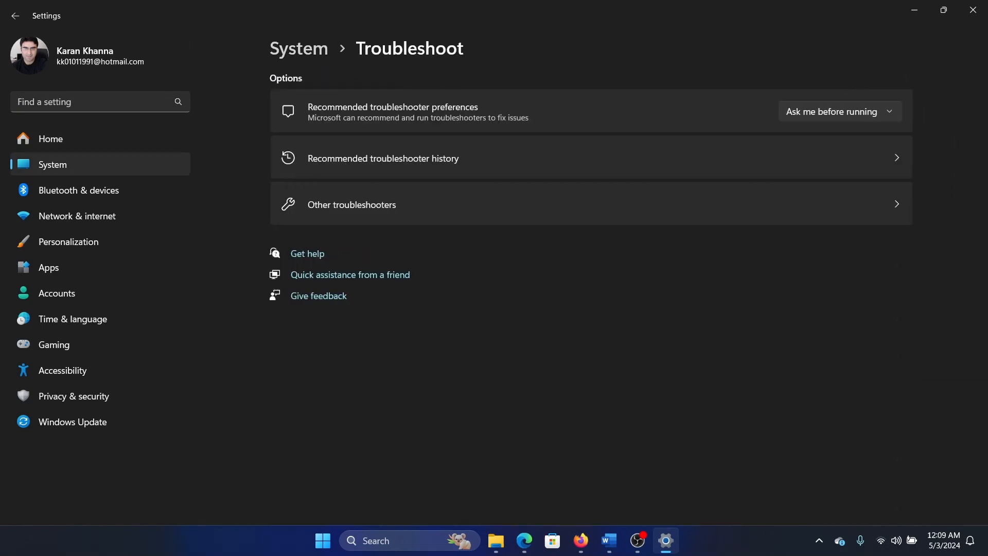
click(351, 203)
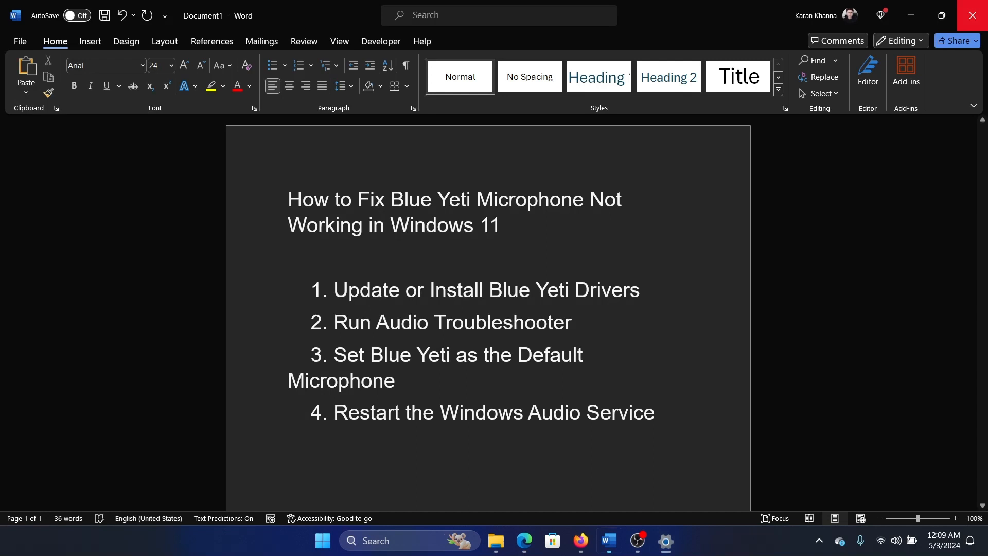
drag(334, 354, 396, 354)
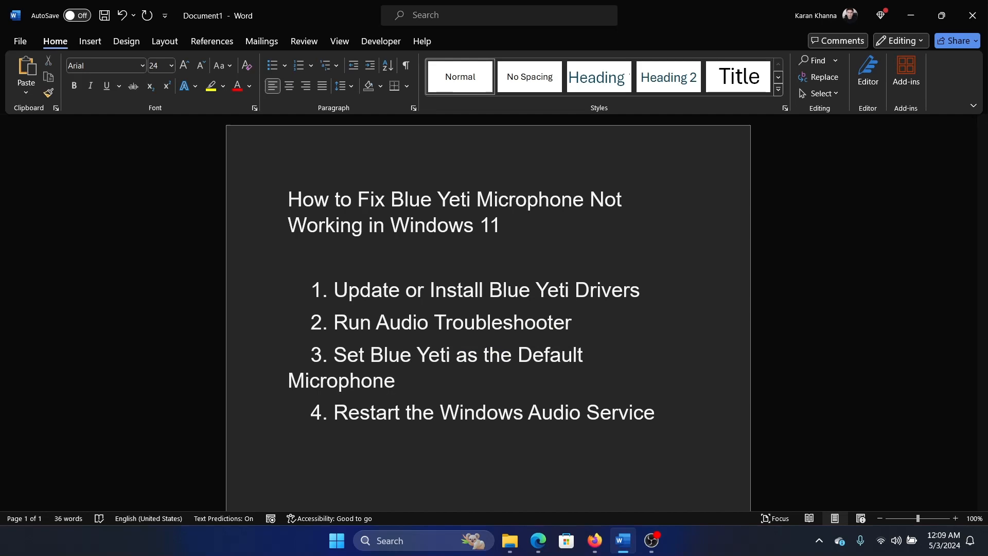
click(651, 540)
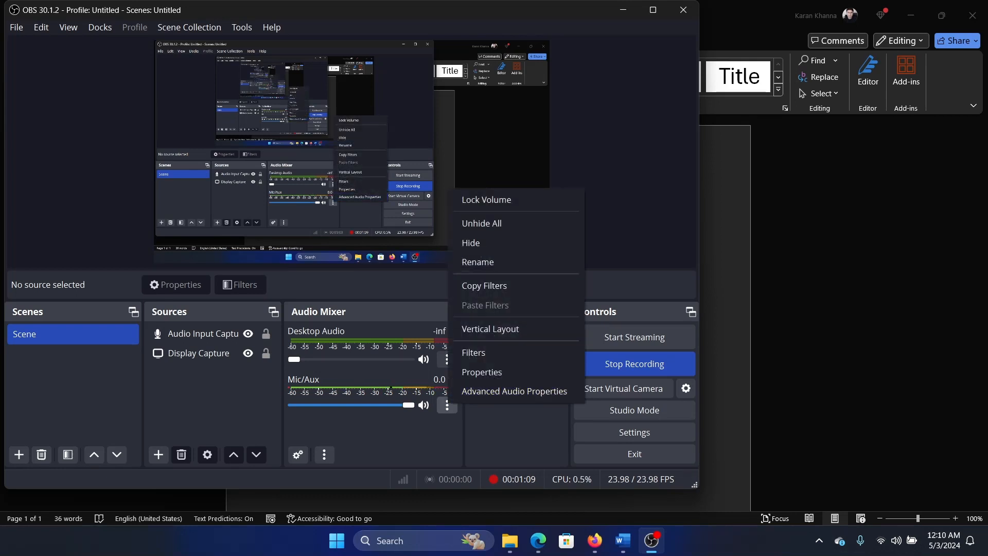
mouse_move(480, 372)
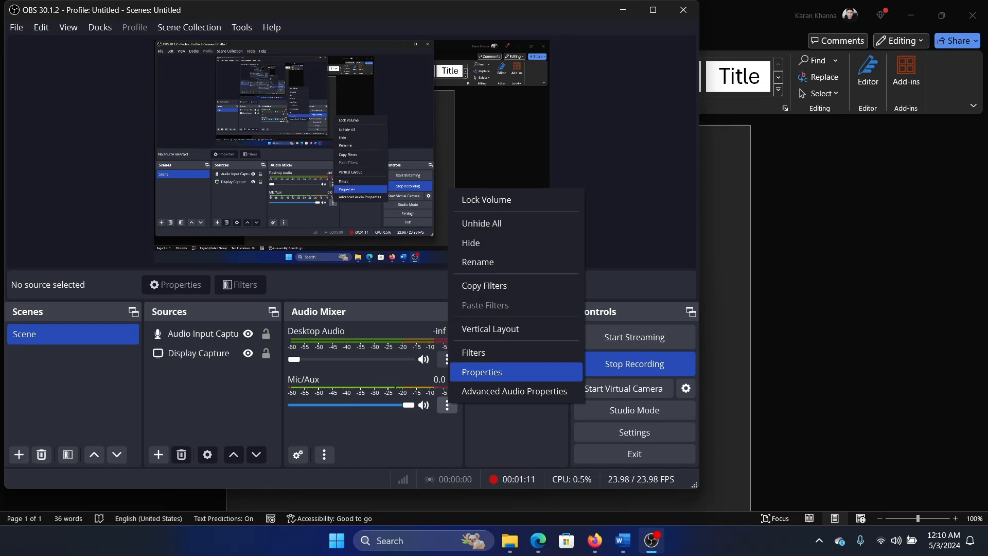
- Set the Mic/Aux source device to Microphone (USB Condenser Microphone) in its properties
click(481, 372)
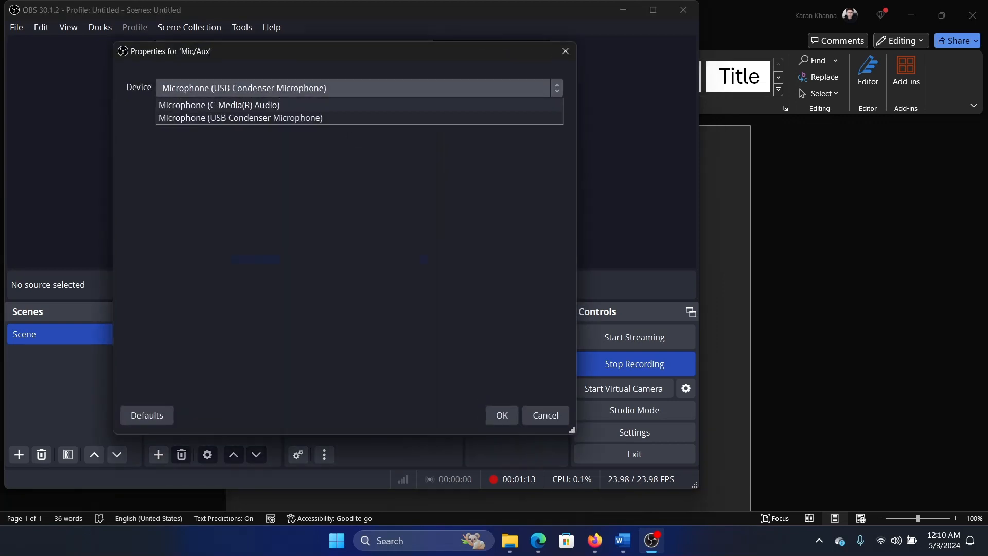
click(239, 118)
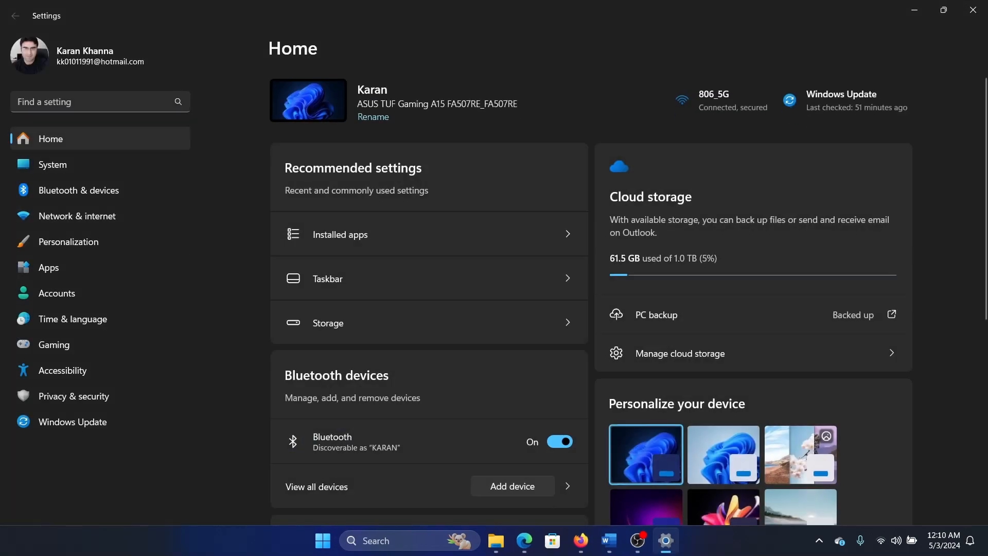
- Verify microphone access is on under Privacy & security, including OBS Studio, then close Settings
click(73, 395)
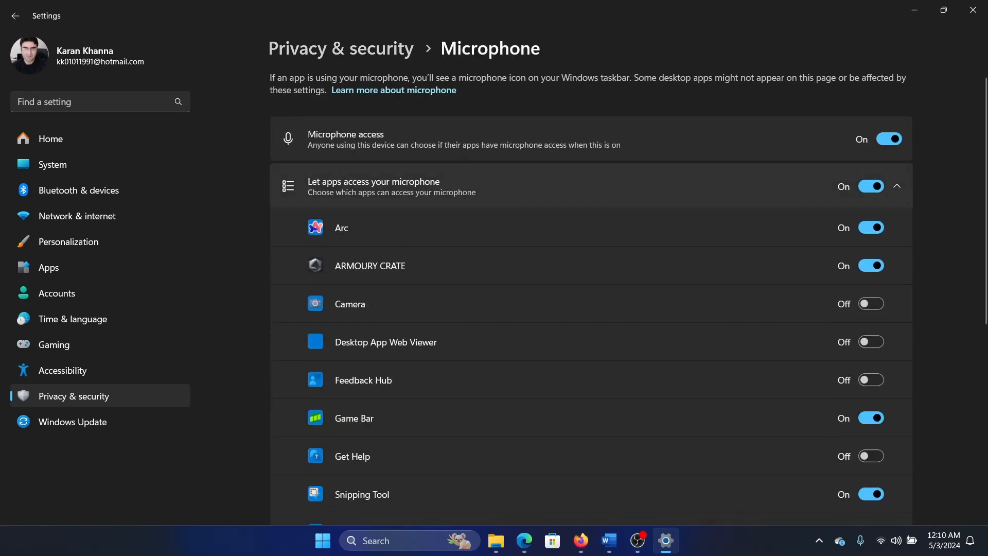
scroll(down, 3)
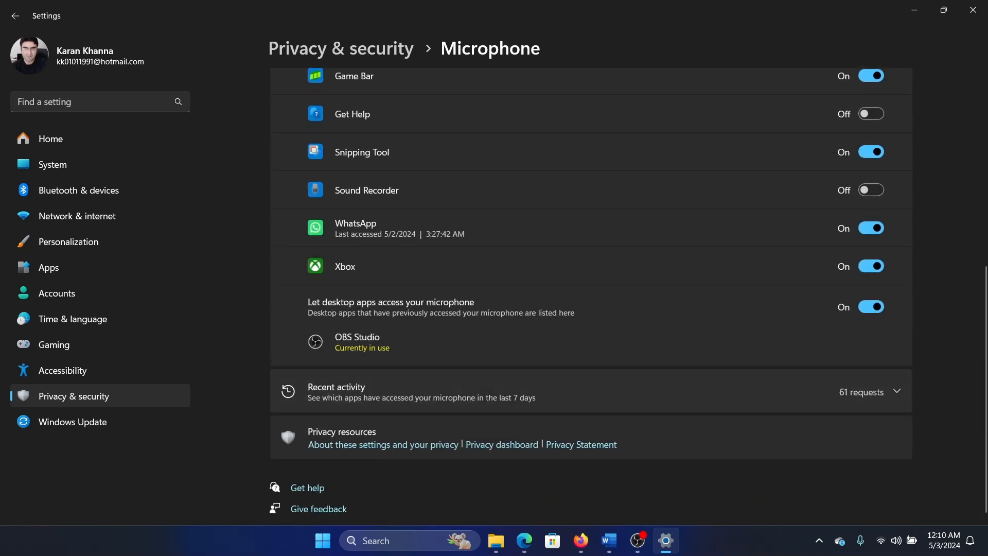
click(607, 540)
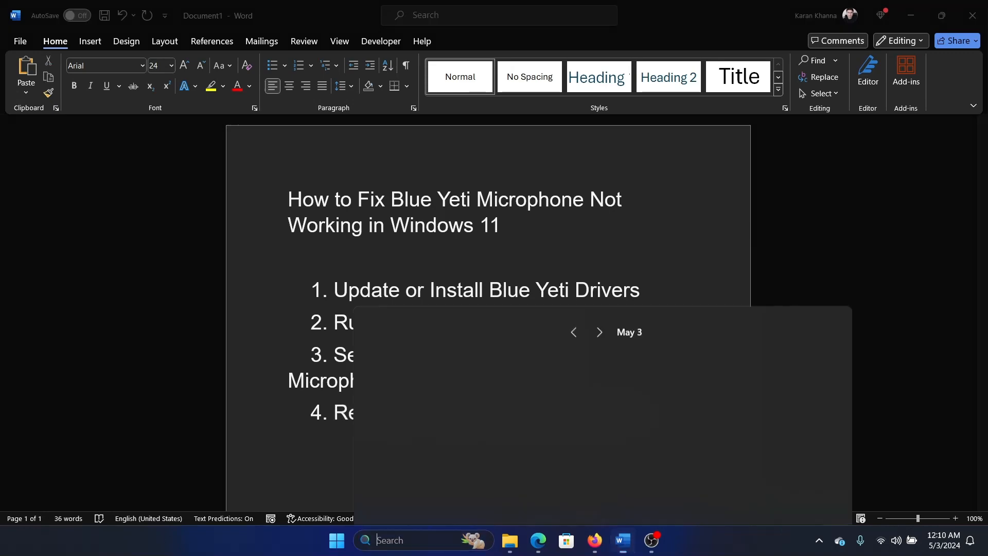
- Search 'services' and launch the Services console
text(services)
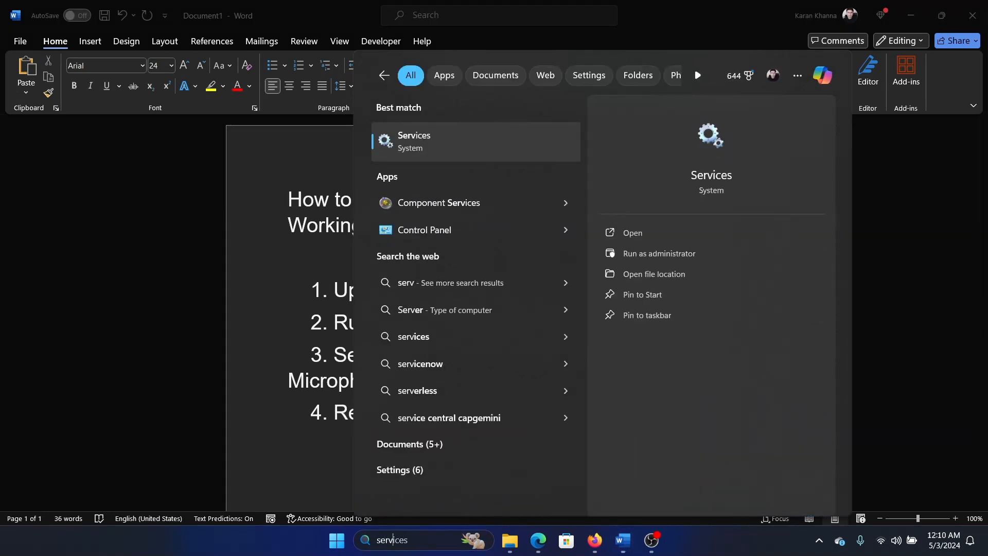
click(414, 141)
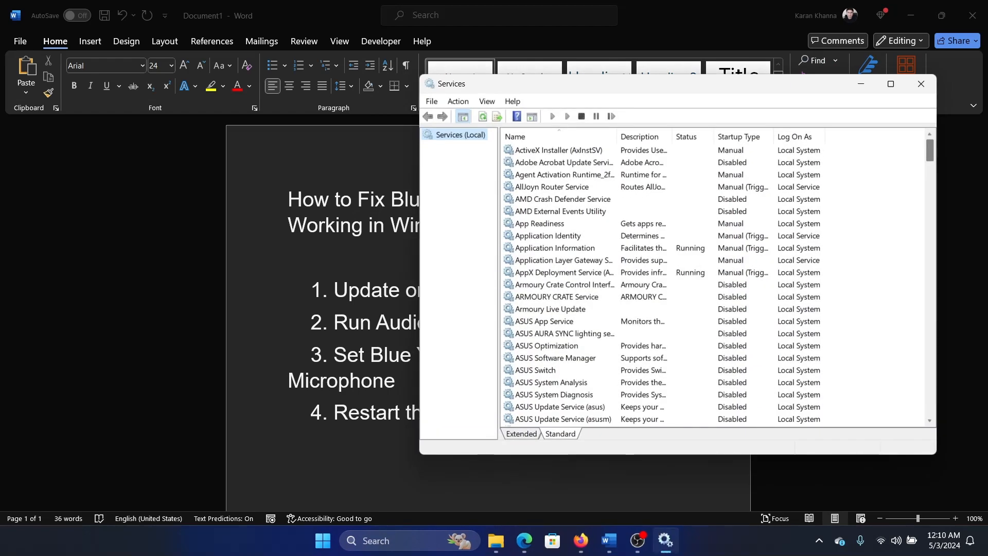
- Scroll to the Windows Audio service and restart it
scroll(down, 3)
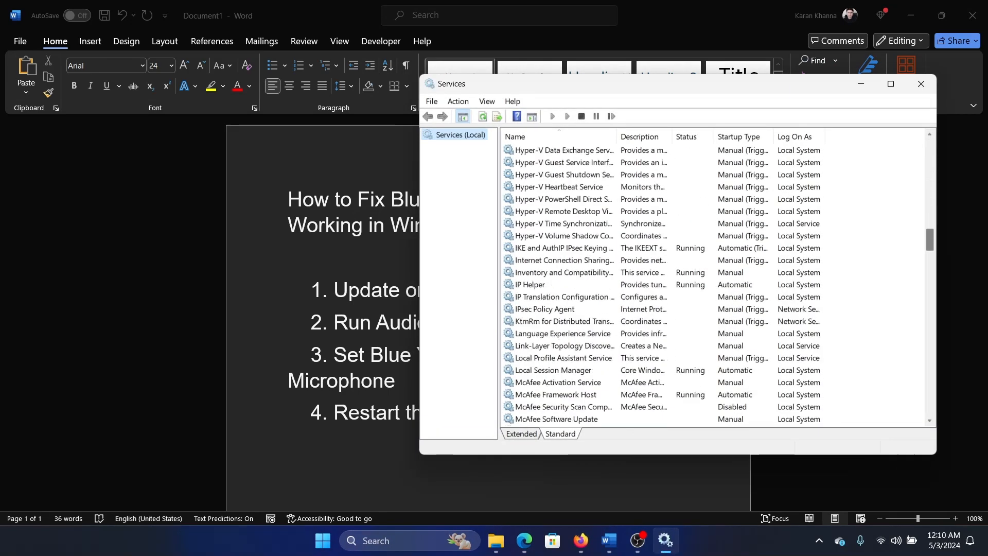
scroll(down, 3)
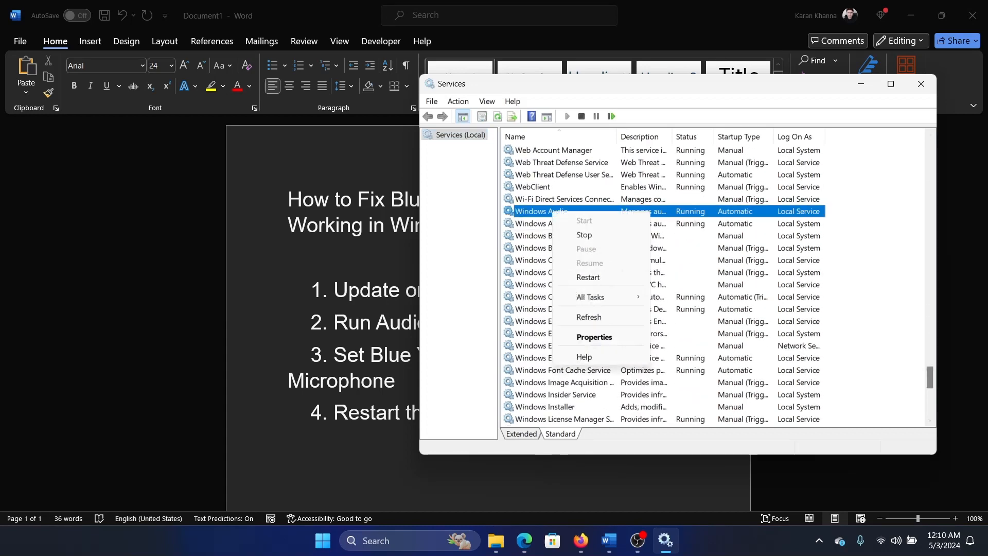
mouse_move(587, 277)
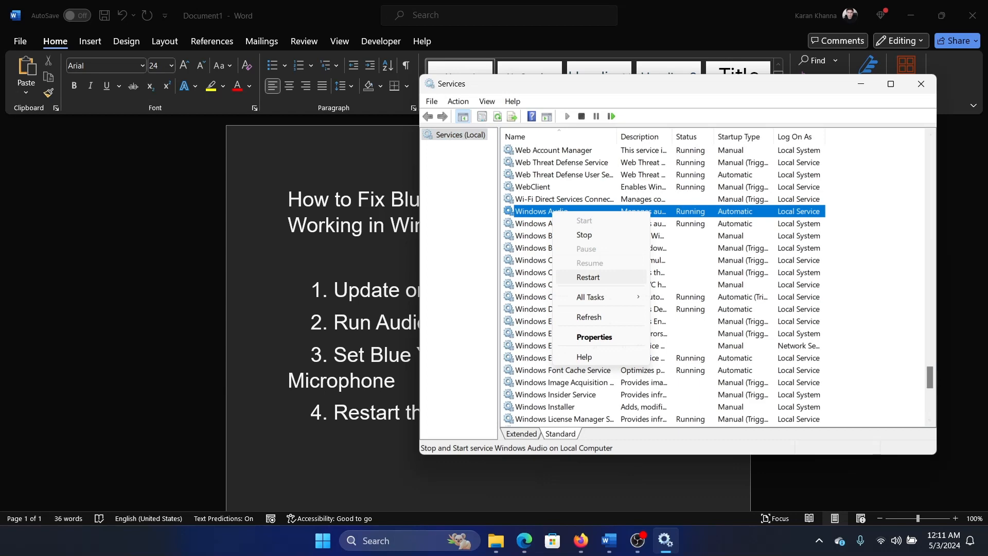
click(920, 83)
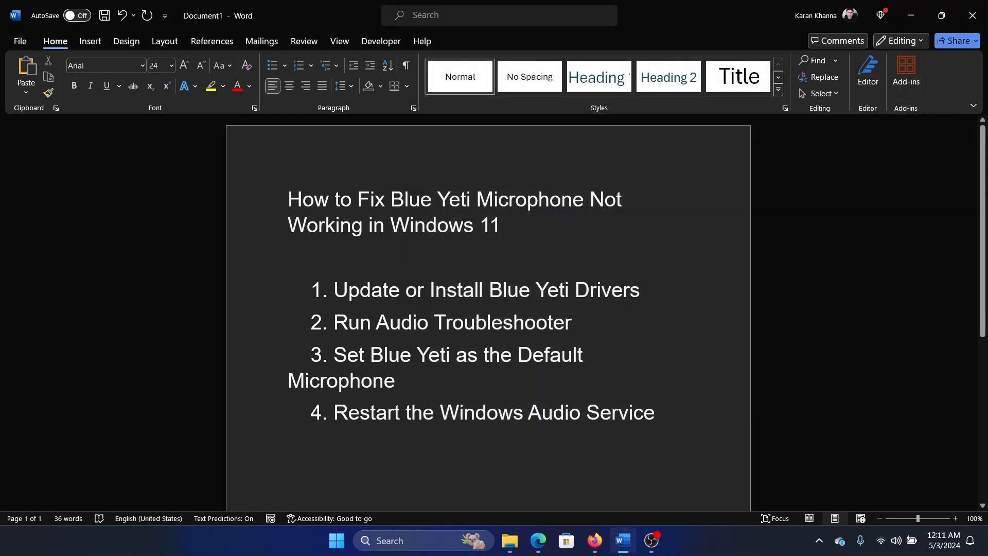